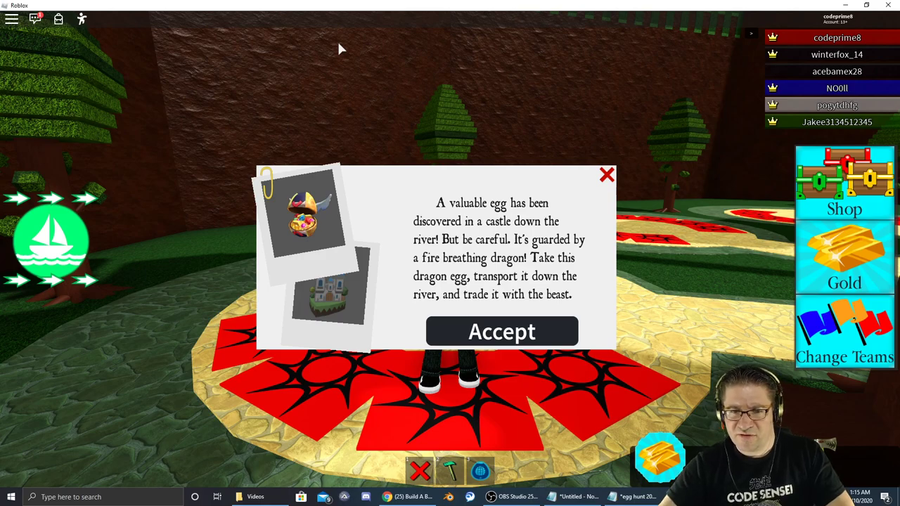
pyautogui.moveTo(538, 308)
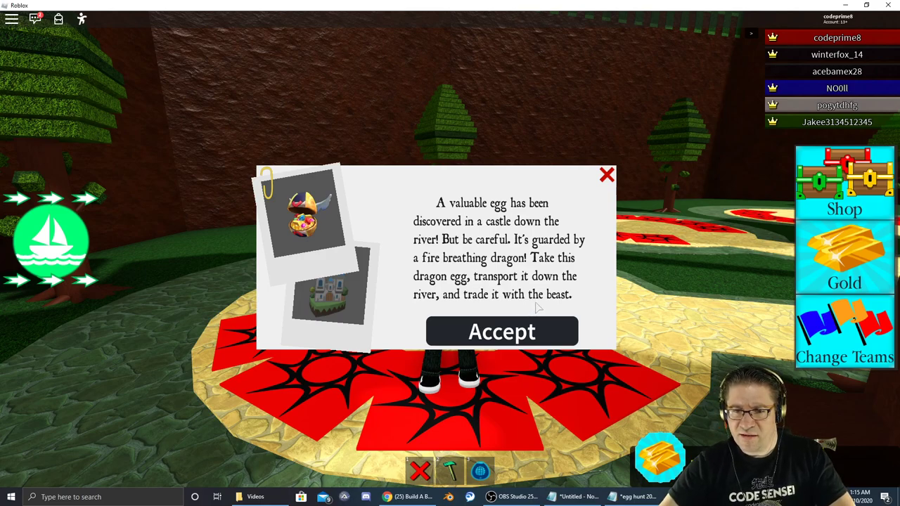
# Step: Accept the dragon egg delivery quest
pyautogui.click(501, 331)
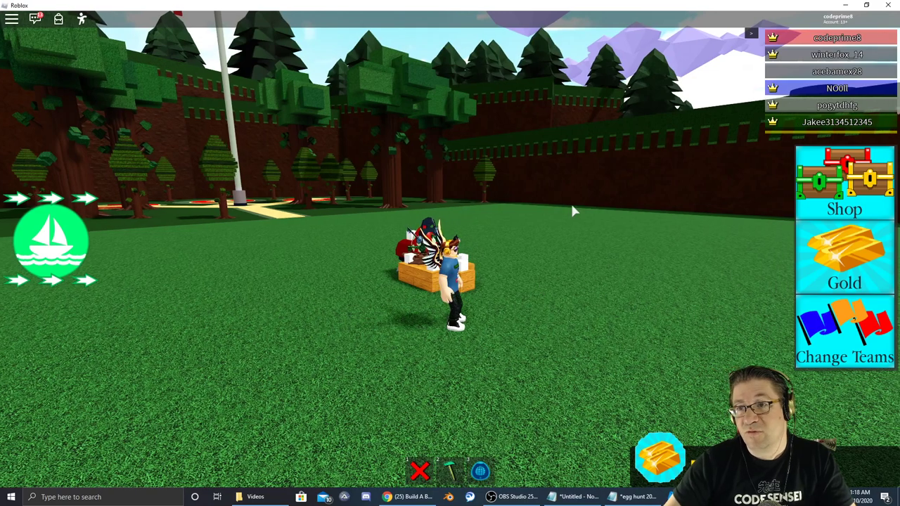
# Step: Rename the first build slot to 'eh2020' and save the egg-carrying boat there
pyautogui.click(844, 183)
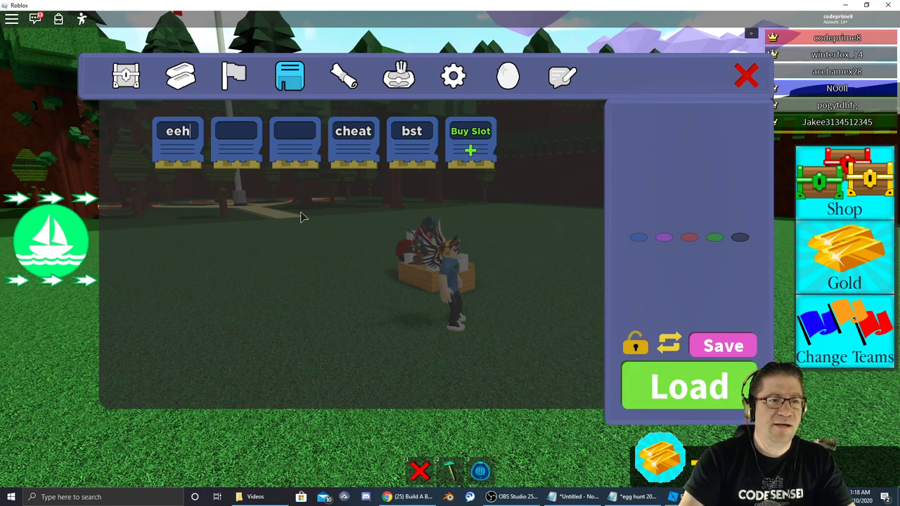
pyautogui.press('Backspace')
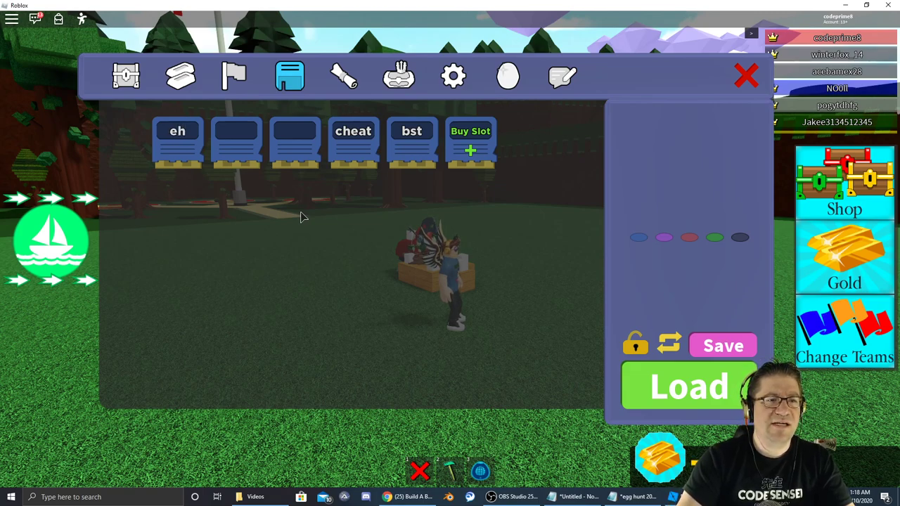
pyautogui.write('2020')
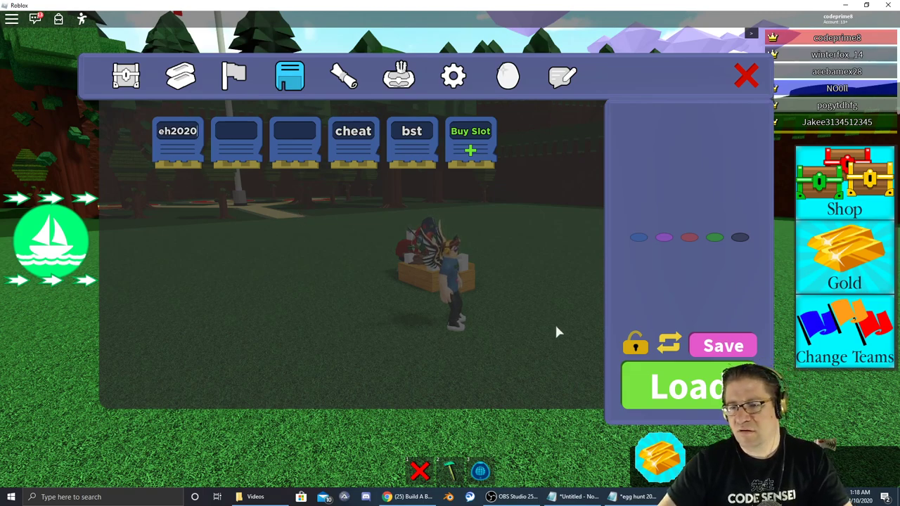
pyautogui.moveTo(647, 329)
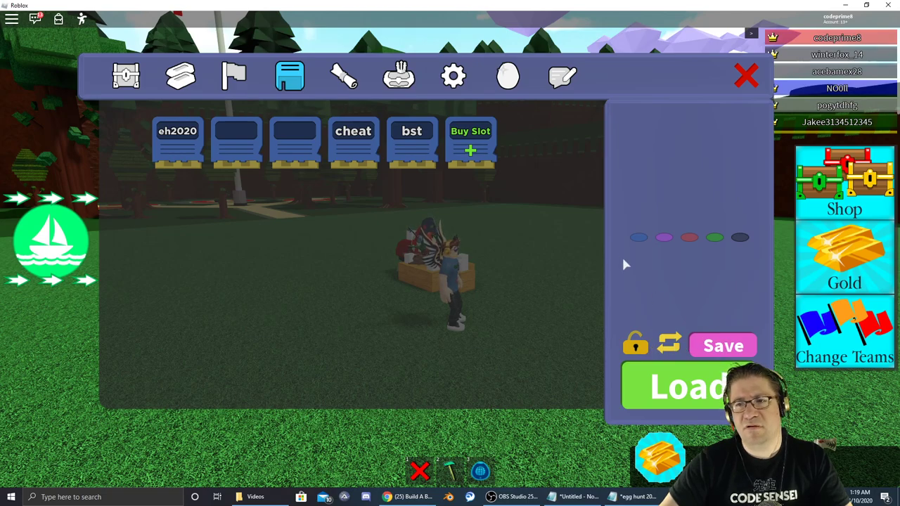
pyautogui.click(746, 75)
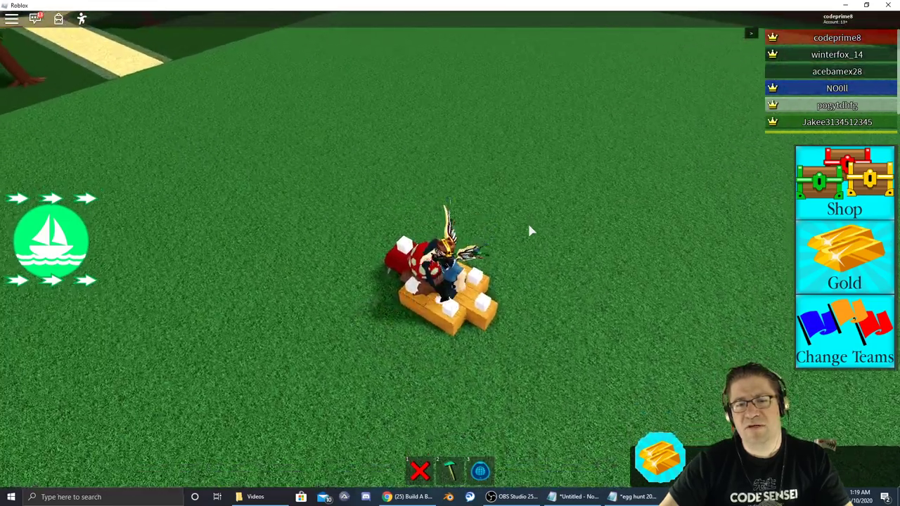
# Step: Launch the egg-carrying boat downriver and confirm with Yes
pyautogui.click(51, 241)
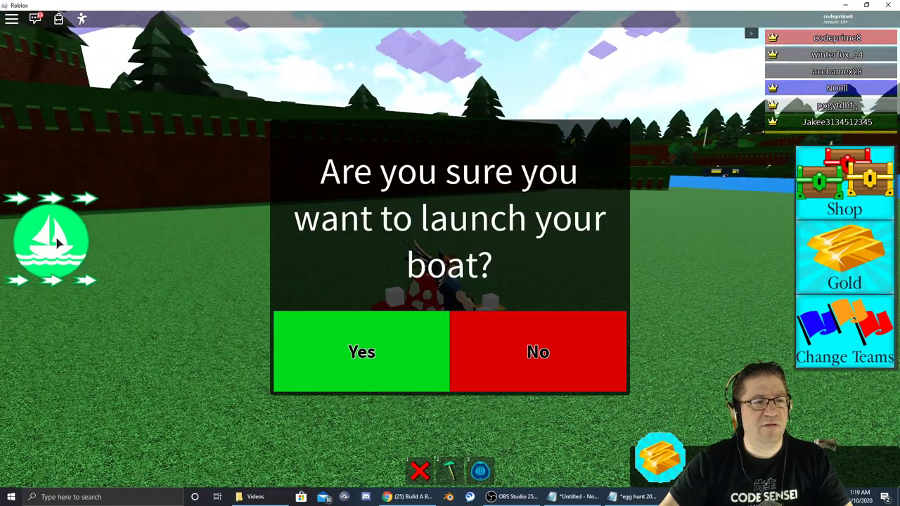
pyautogui.click(361, 352)
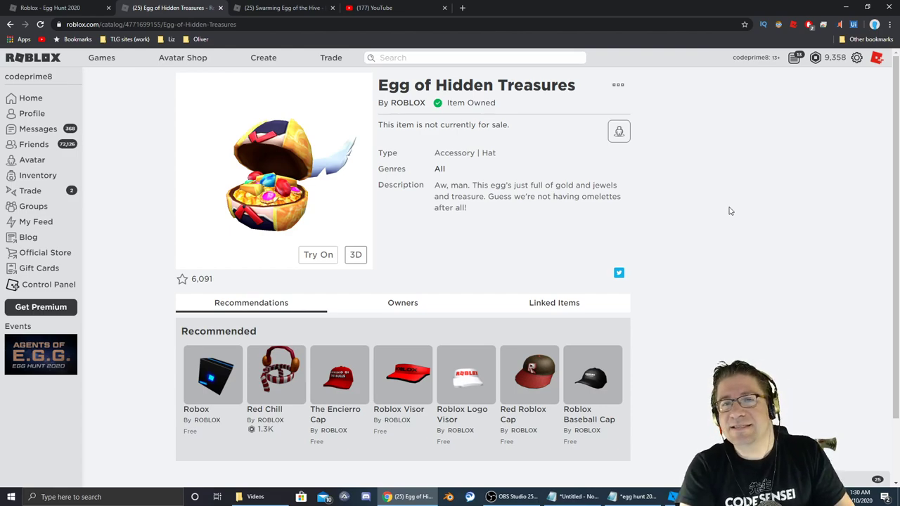
pyautogui.moveTo(808, 134)
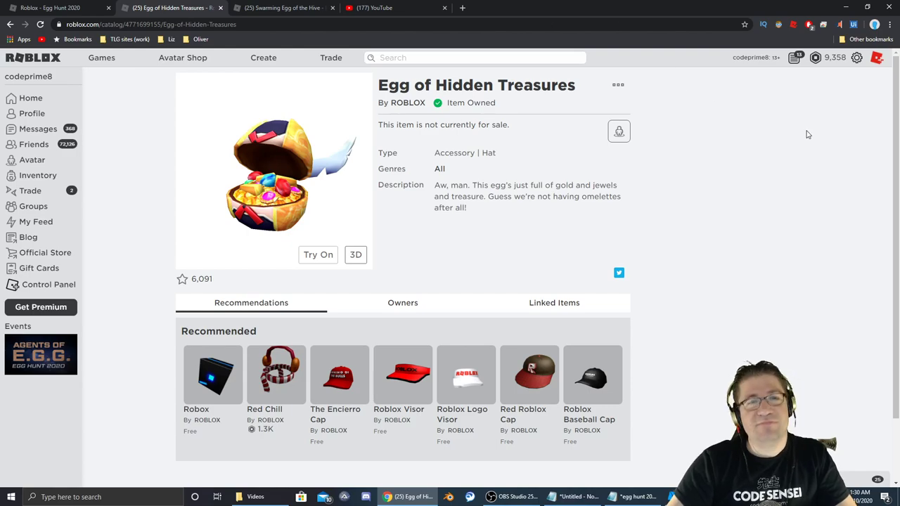